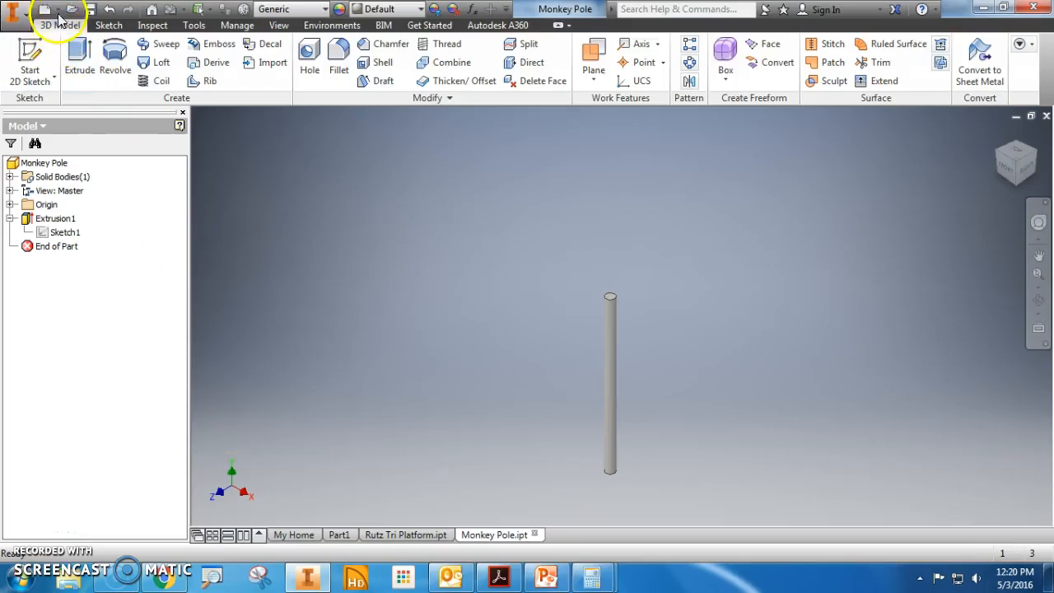
Create a new blank part and save it as 'Rutz Main Platform'.
click(44, 9)
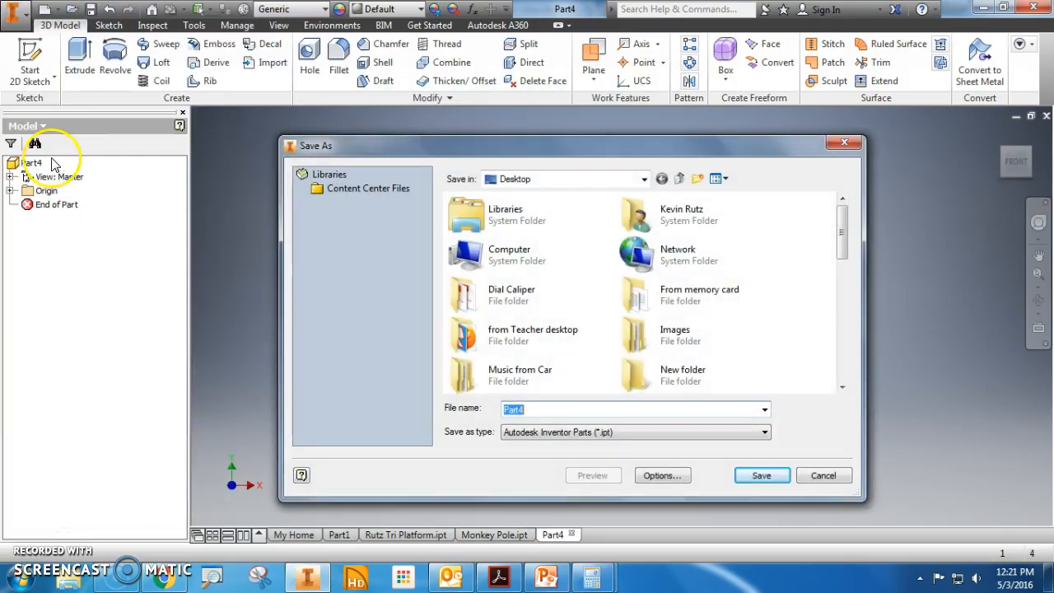
text(Rutz Main Platform)
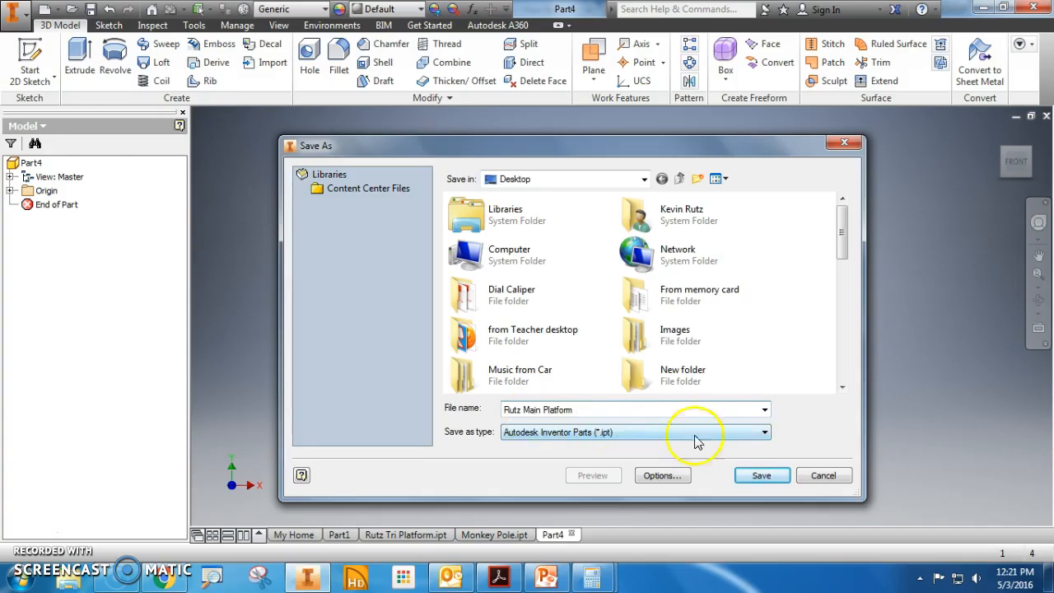
click(761, 476)
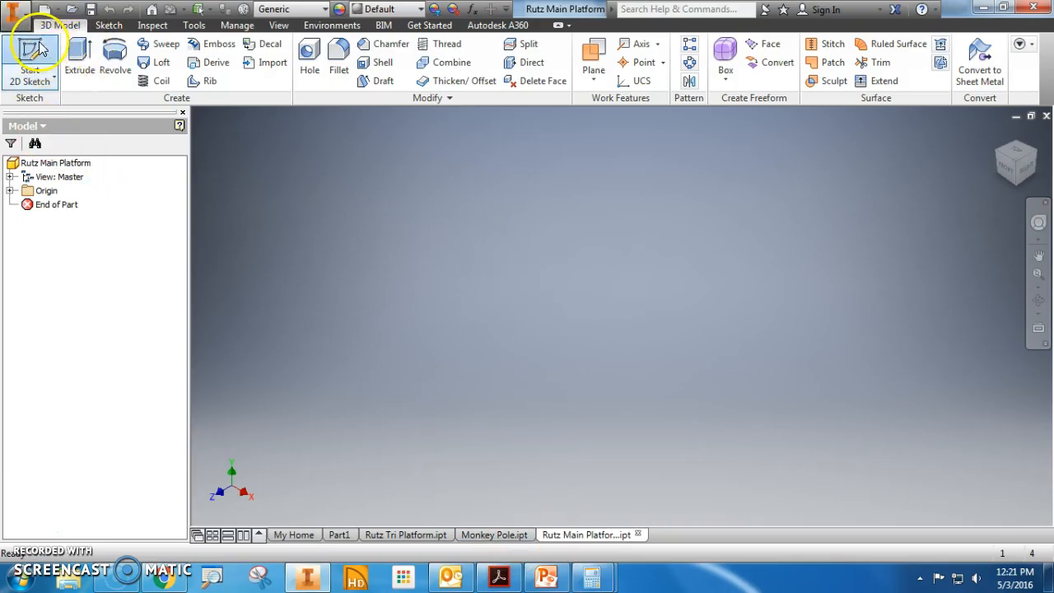
On a chosen plane, sketch a 72 x 72 in rectangle starting at the origin.
click(31, 57)
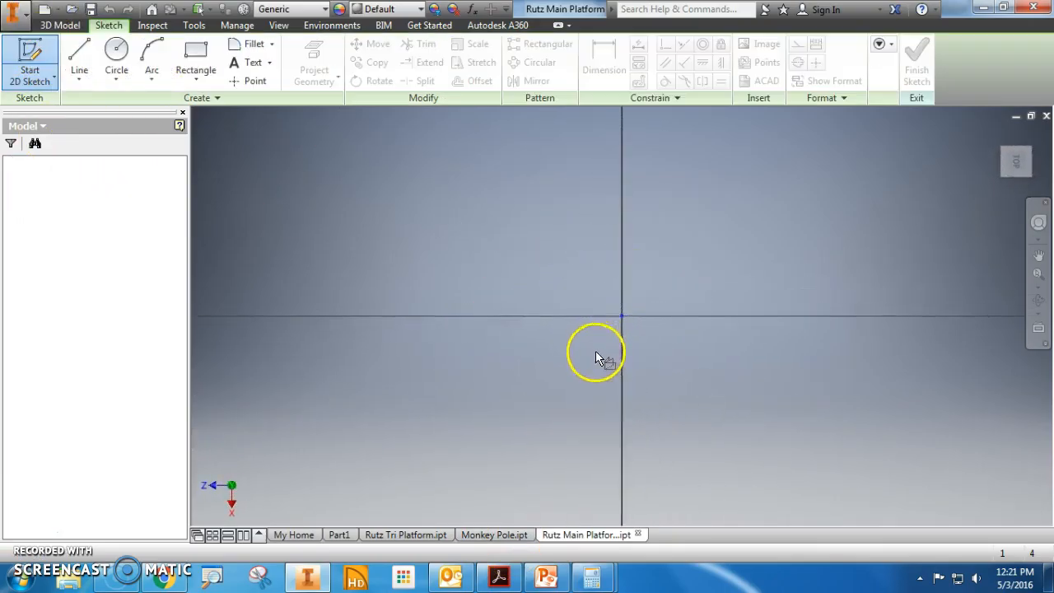
click(195, 52)
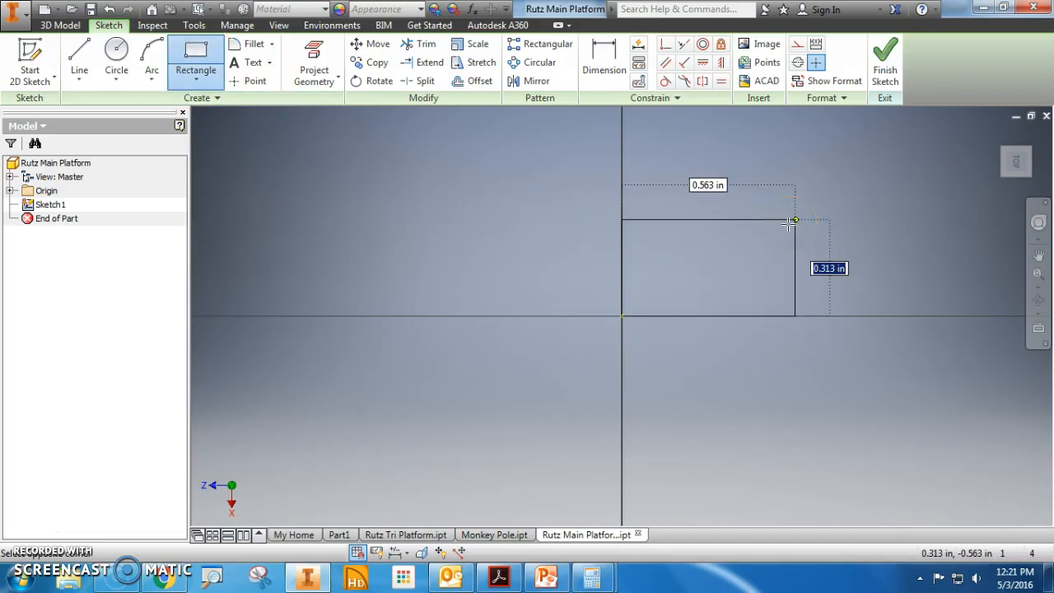
text(72.000)
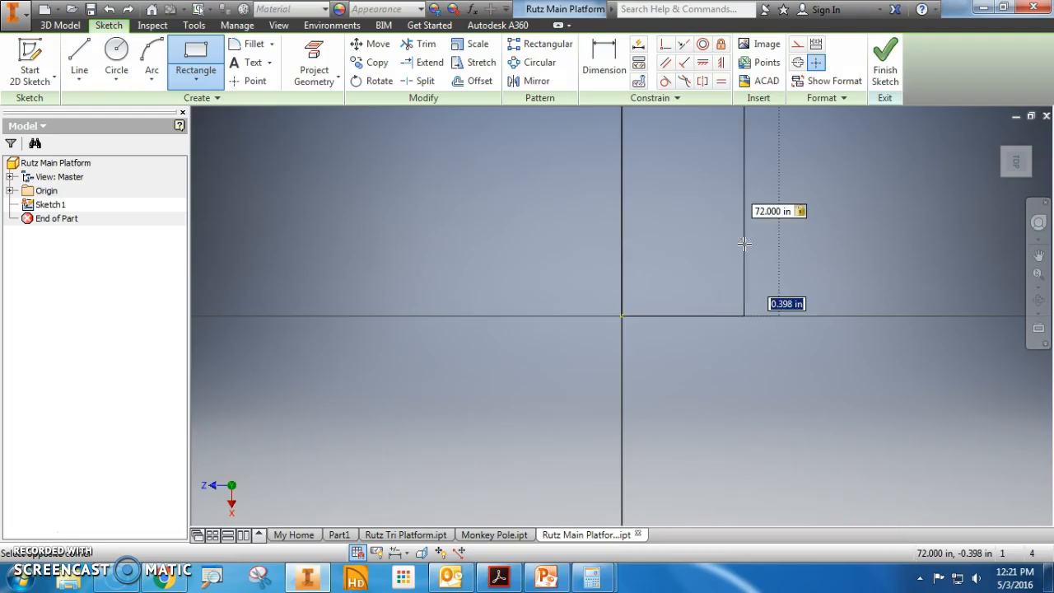
text(7)
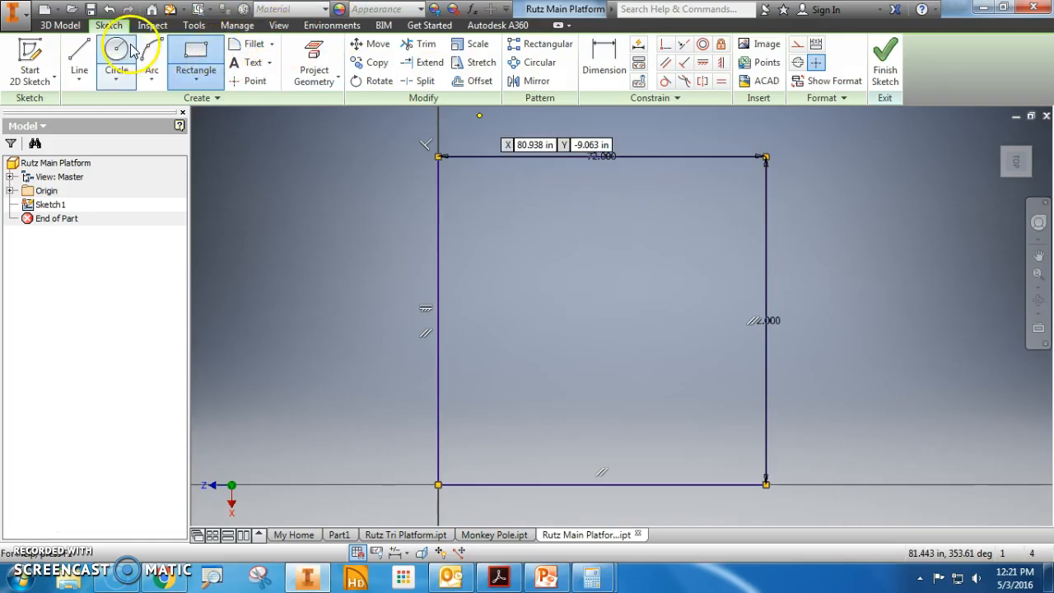
Draw a 4 in circle inset 4 in from the top-left corner edges.
click(116, 62)
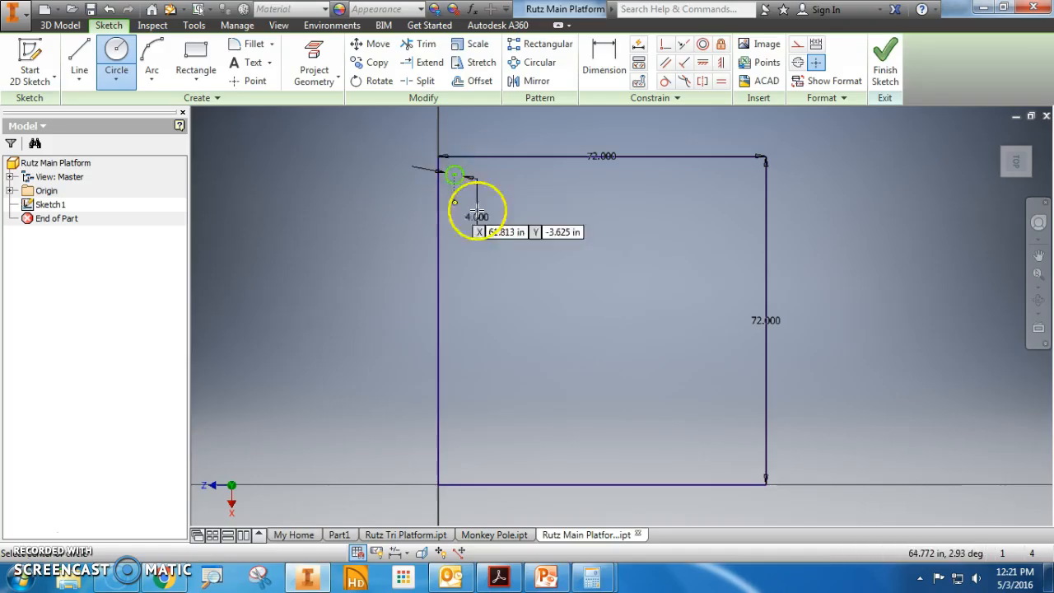
mouse_move(752, 177)
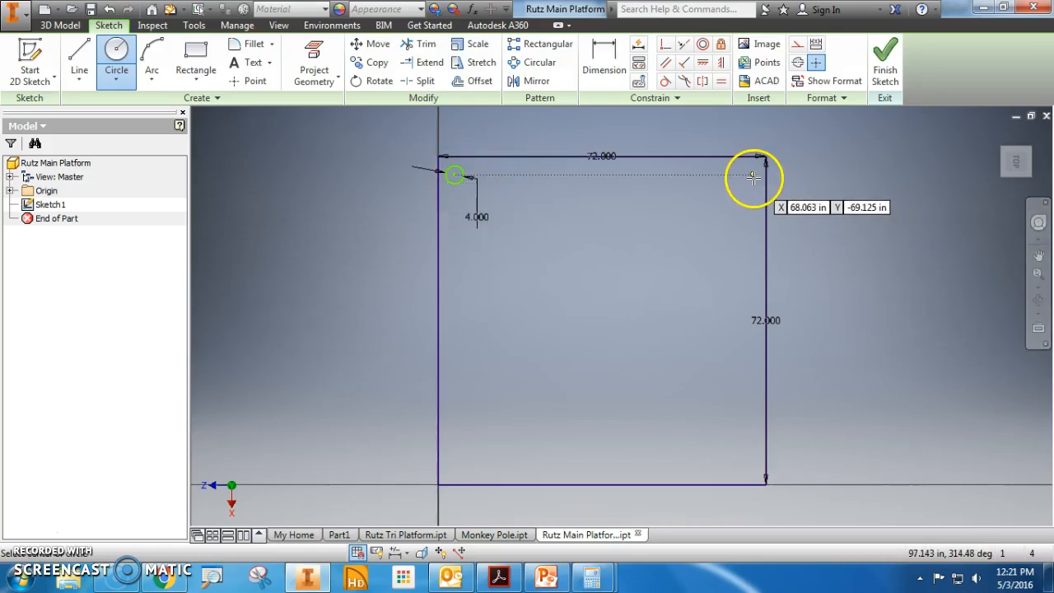
mouse_move(518, 147)
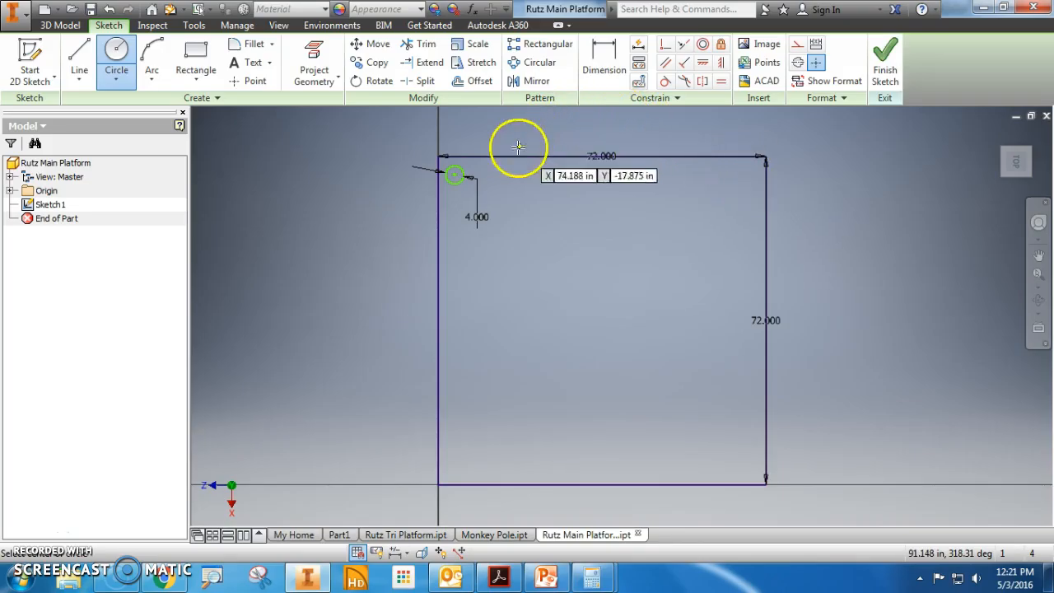
click(604, 61)
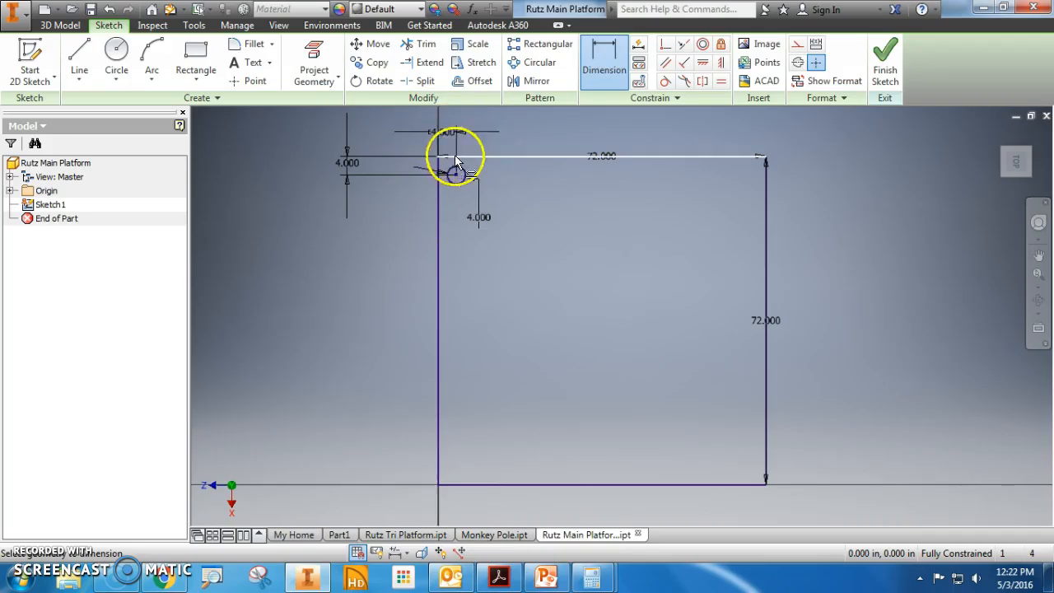
Draw 4 in circles near the top-right and bottom-left corners.
click(117, 58)
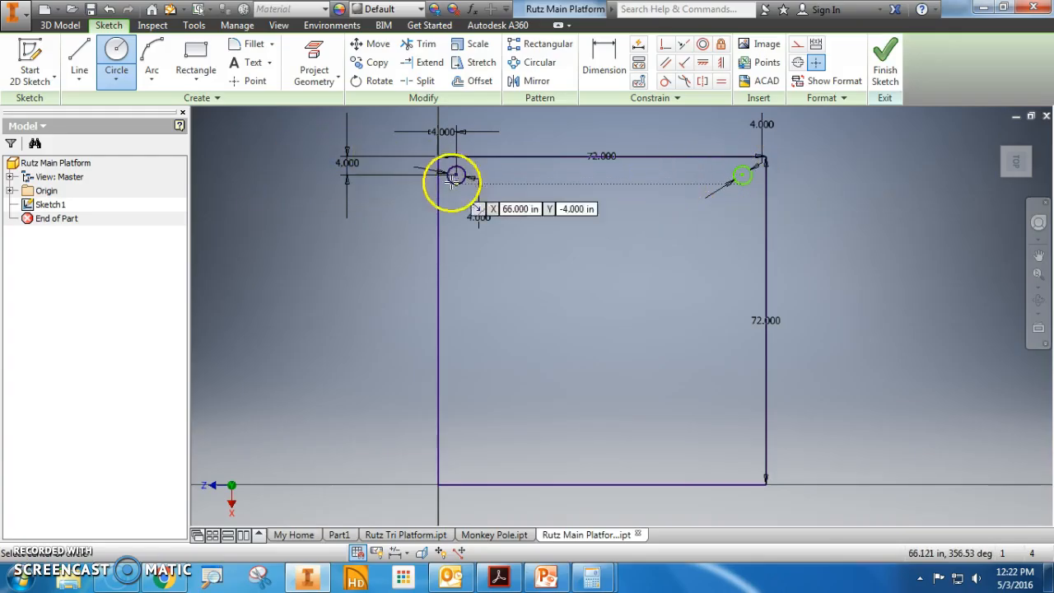
mouse_move(453, 321)
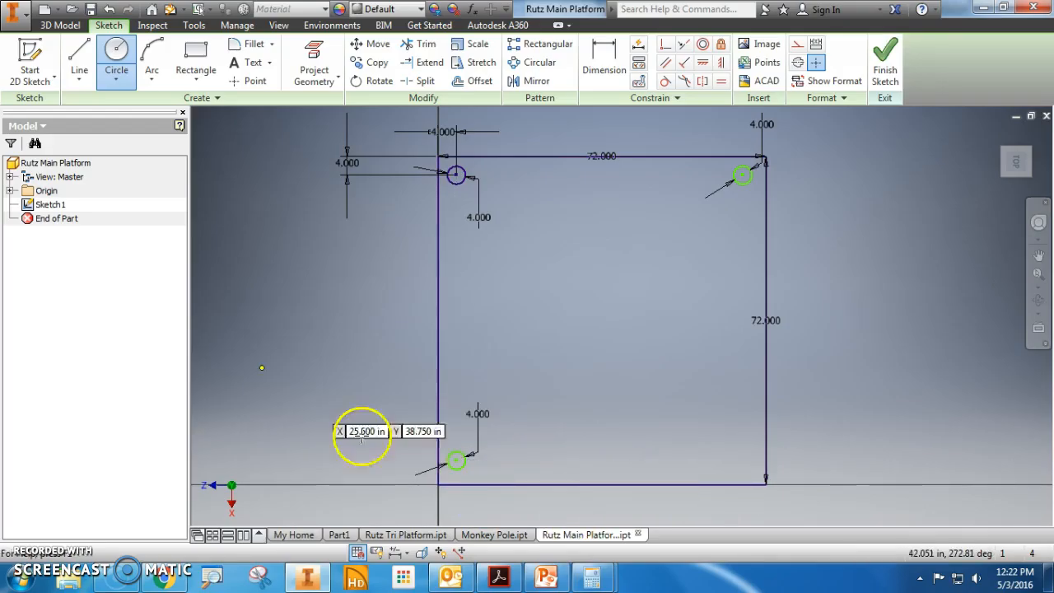
Dimension the new circles 4 in from the edges and draw the bottom-right circle.
click(604, 54)
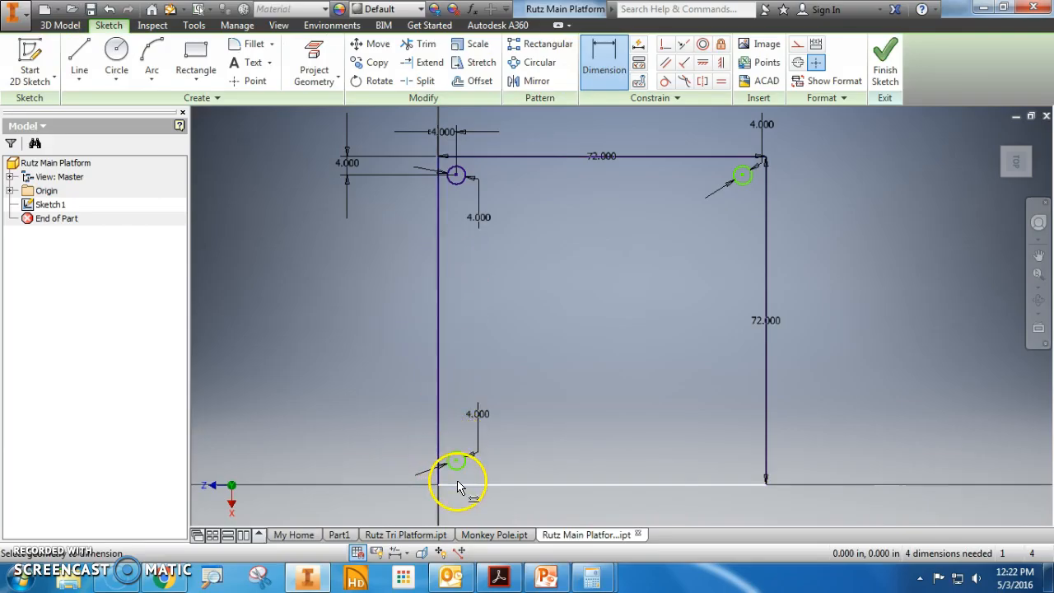
click(457, 461)
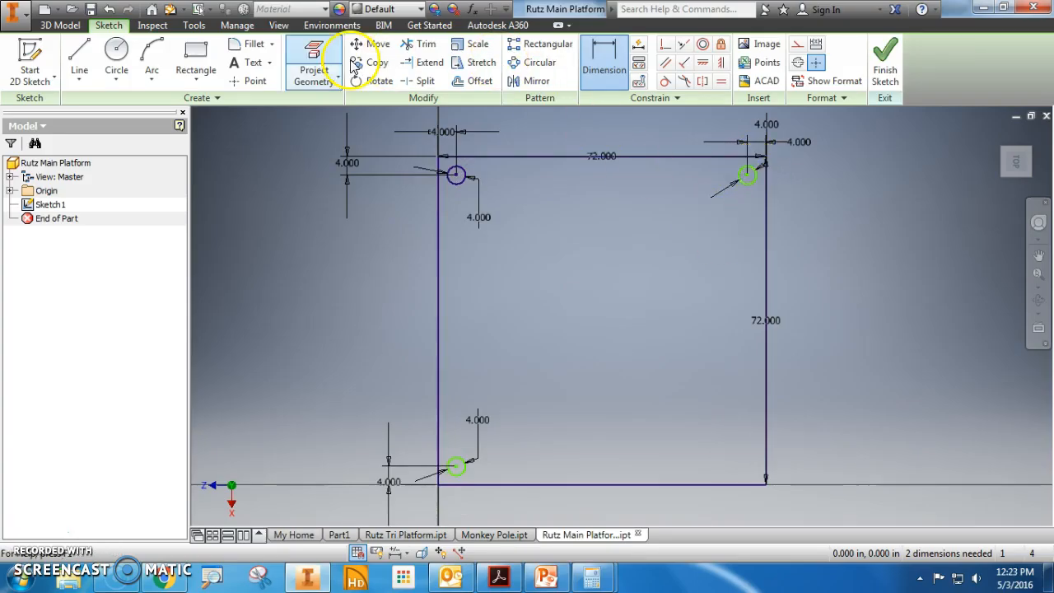
click(116, 57)
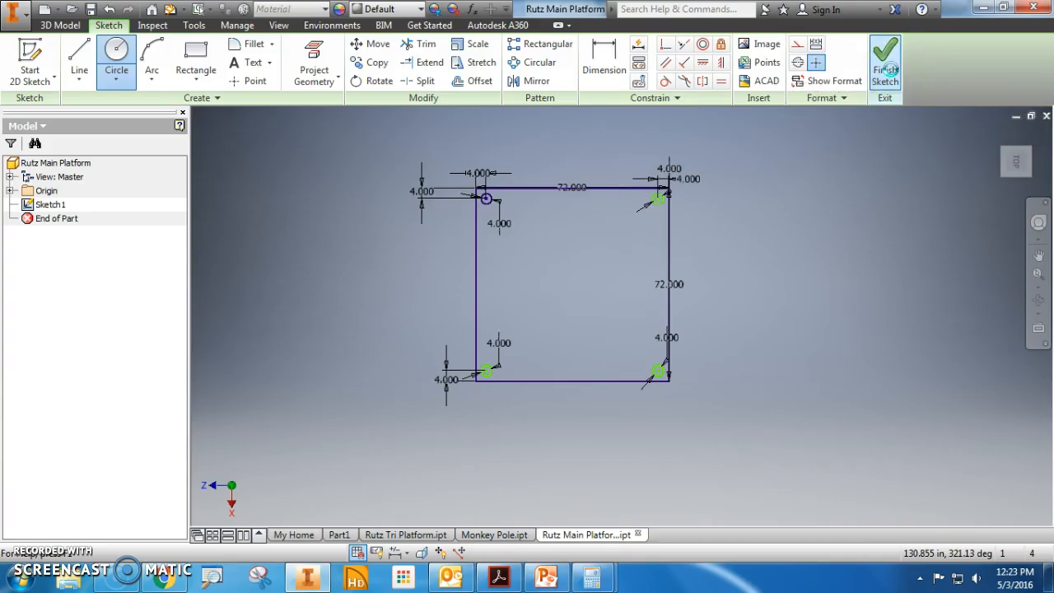
Finish the sketch and extrude the profile 3 in into the holed plate.
click(885, 58)
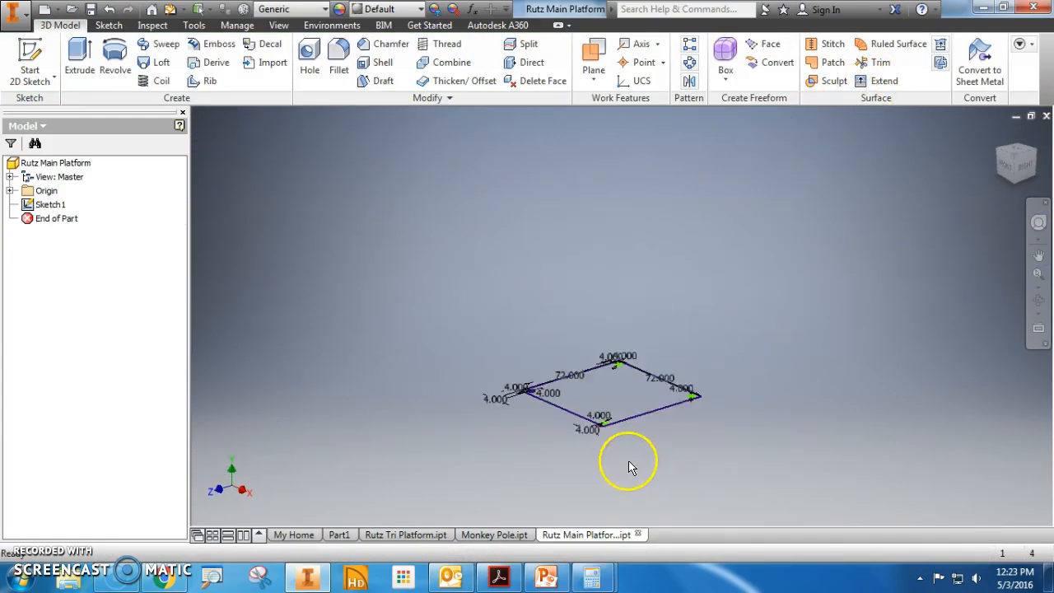
click(79, 62)
text(3)
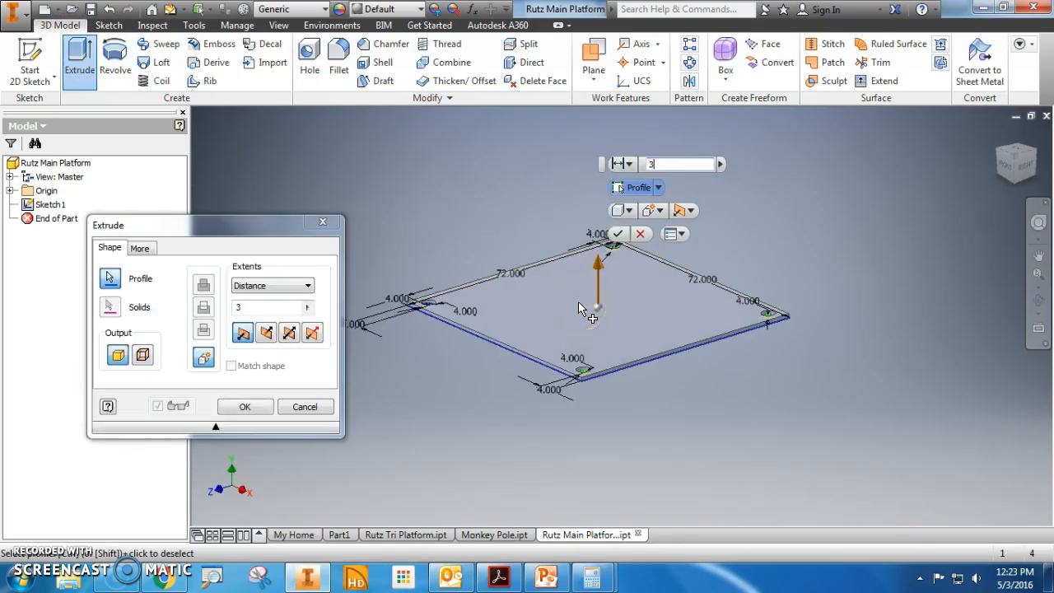
click(244, 406)
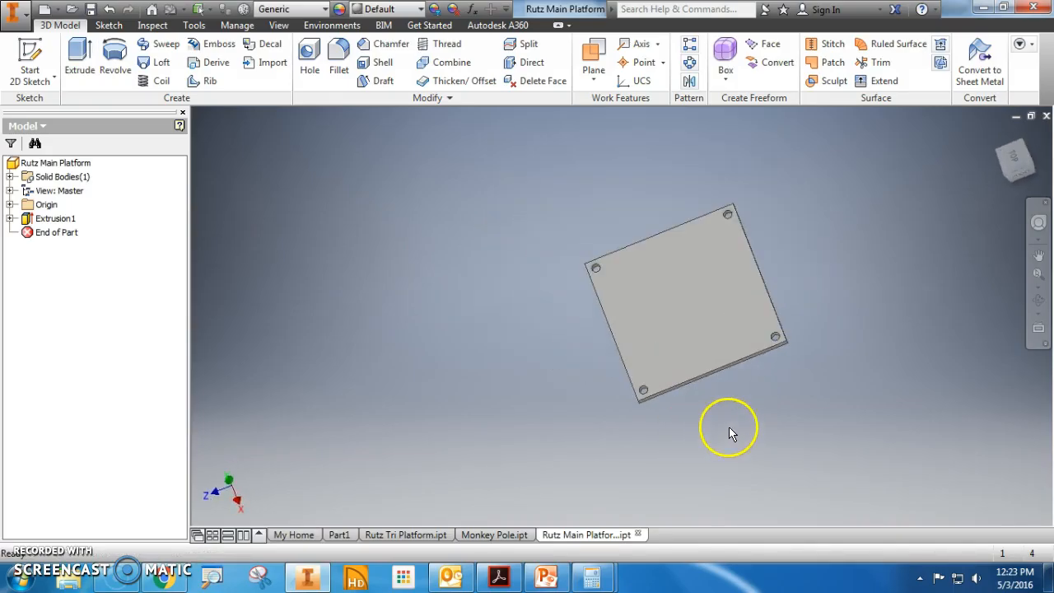
mouse_move(33, 539)
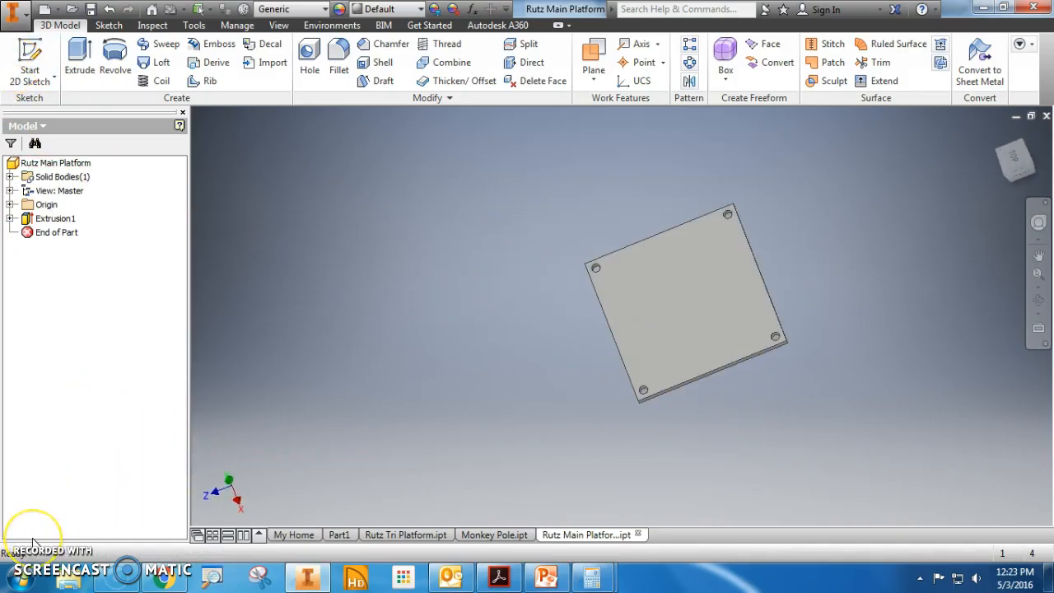